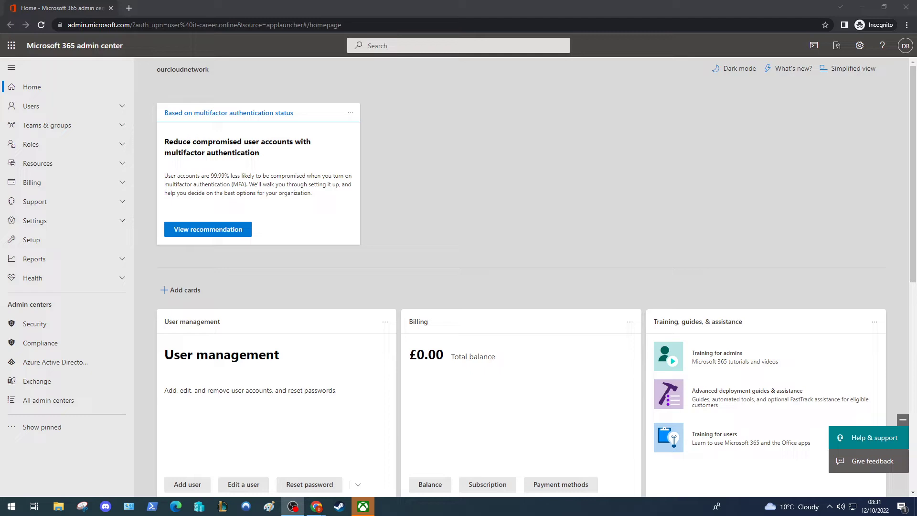
{"action": "mouse_move", "coordinate": [379, 369]}
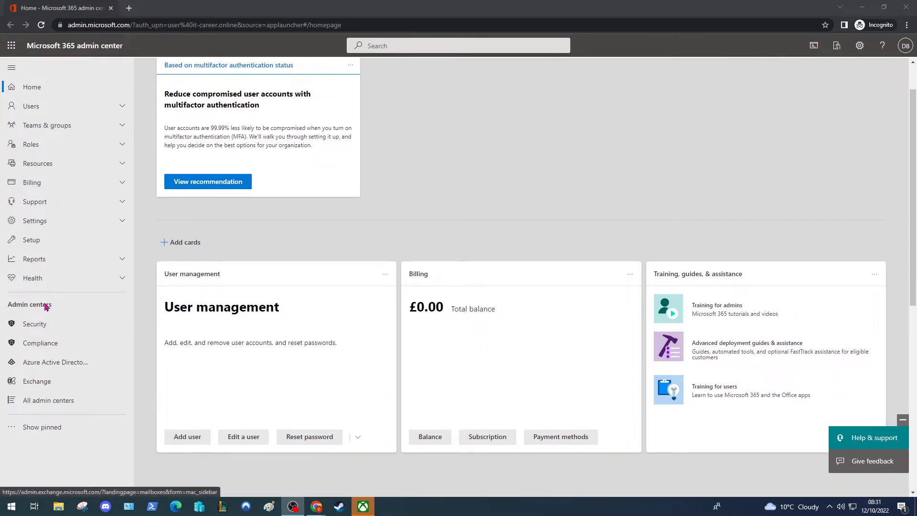
Step: Open the Exchange admin center mailbox list from the Admin centers pane
{"action": "left_click", "coordinate": [35, 381]}
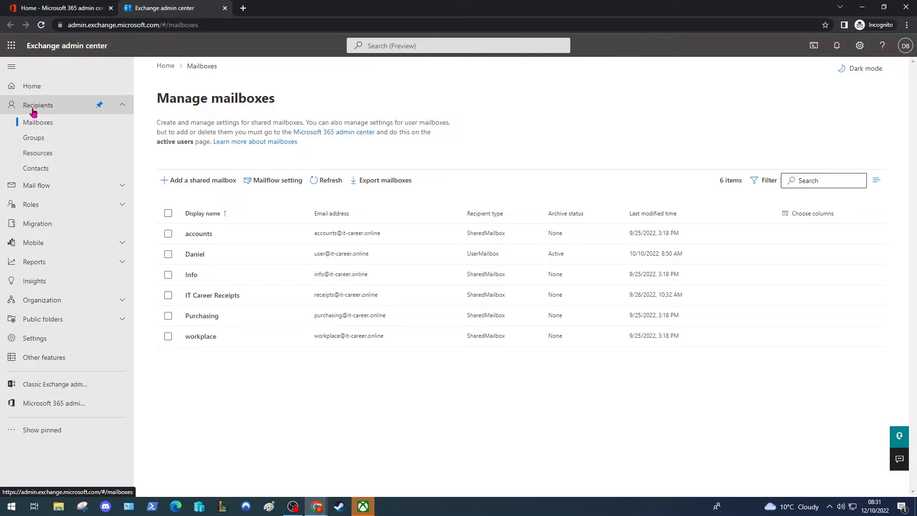
{"action": "mouse_move", "coordinate": [195, 254]}
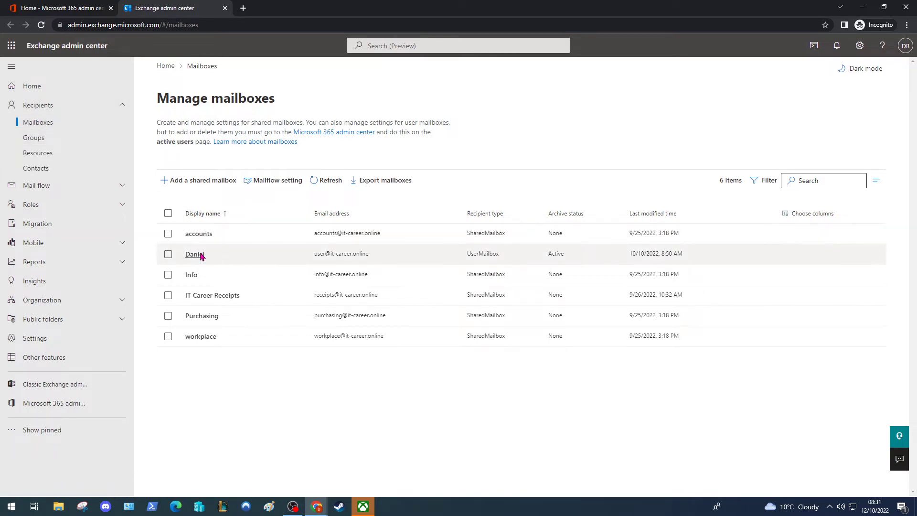
{"action": "left_click", "coordinate": [195, 253]}
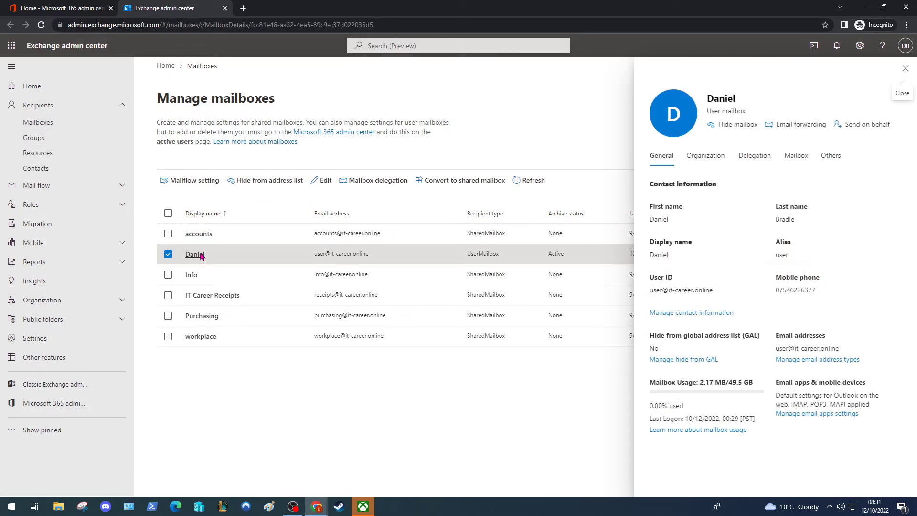
{"action": "mouse_move", "coordinate": [825, 205]}
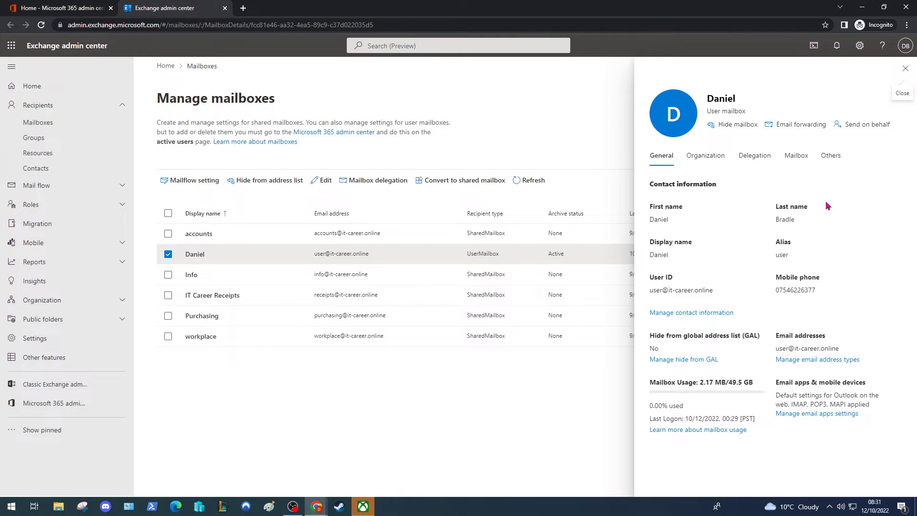
{"action": "left_click", "coordinate": [830, 155]}
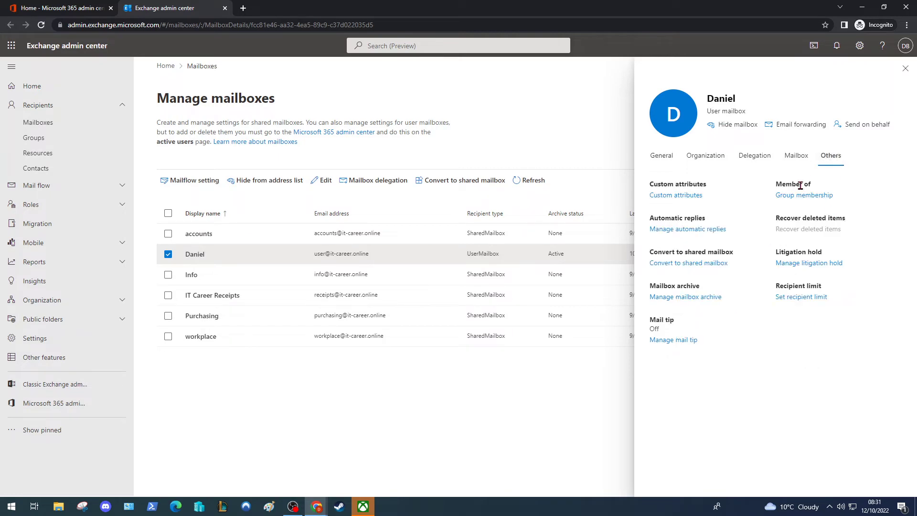
{"action": "left_click", "coordinate": [685, 296]}
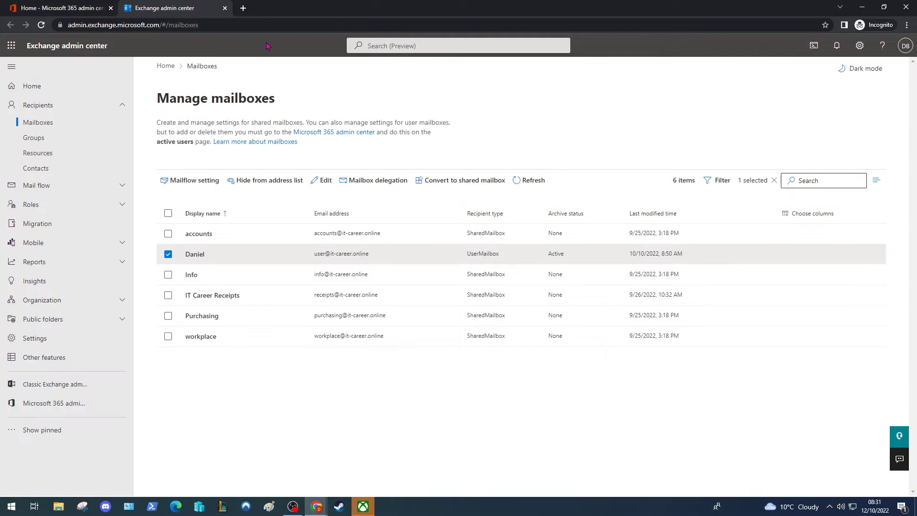
Step: From Microsoft 365 admin center, open the Microsoft Purview compliance portal via Compliance
{"action": "left_click", "coordinate": [59, 7]}
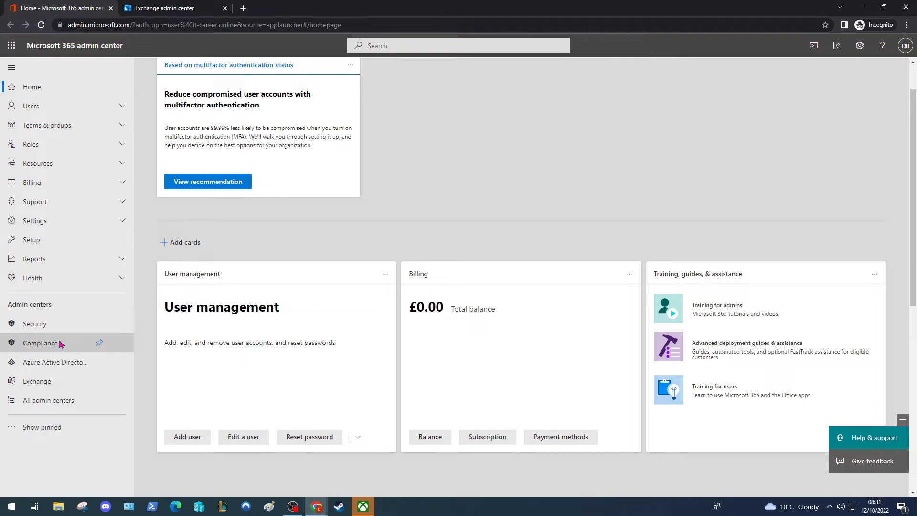
{"action": "left_click", "coordinate": [41, 343]}
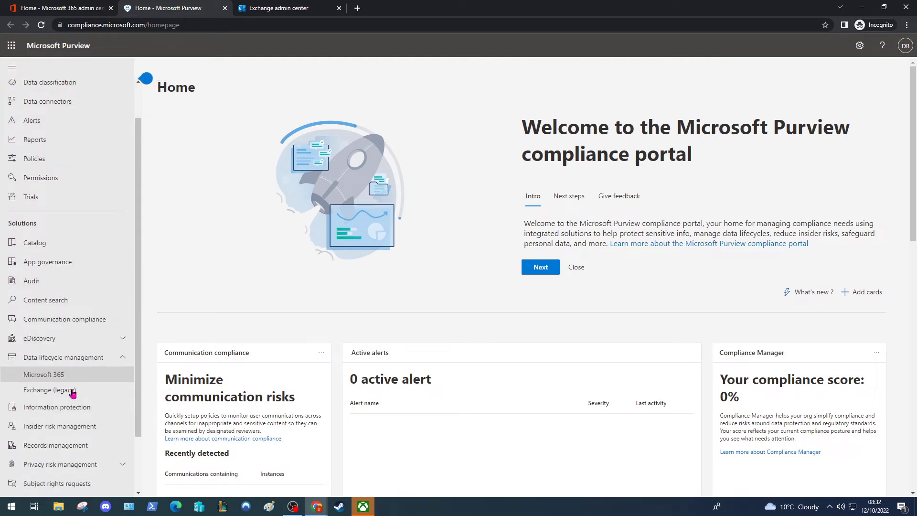
Step: Go to Data lifecycle management > Exchange (legacy) and land on the MRM Retention tags list
{"action": "left_click", "coordinate": [46, 390]}
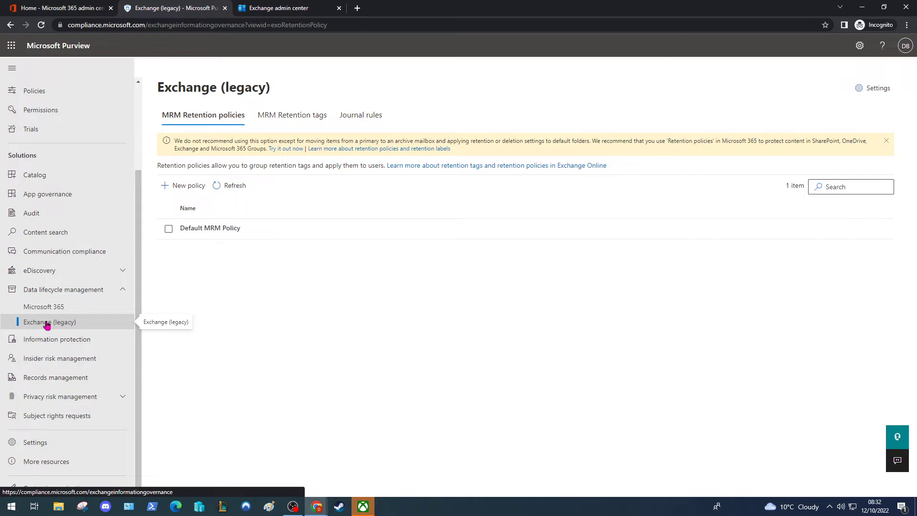
{"action": "left_click", "coordinate": [290, 114]}
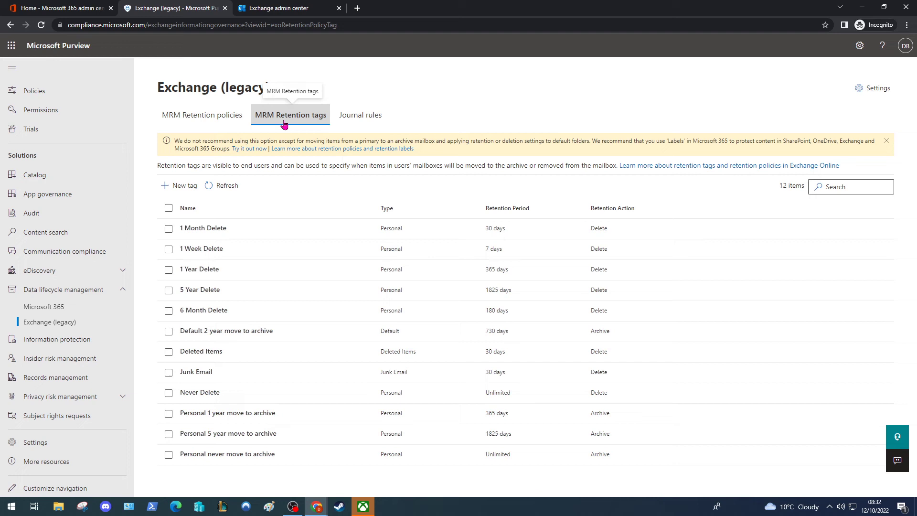
{"action": "left_click", "coordinate": [203, 115]}
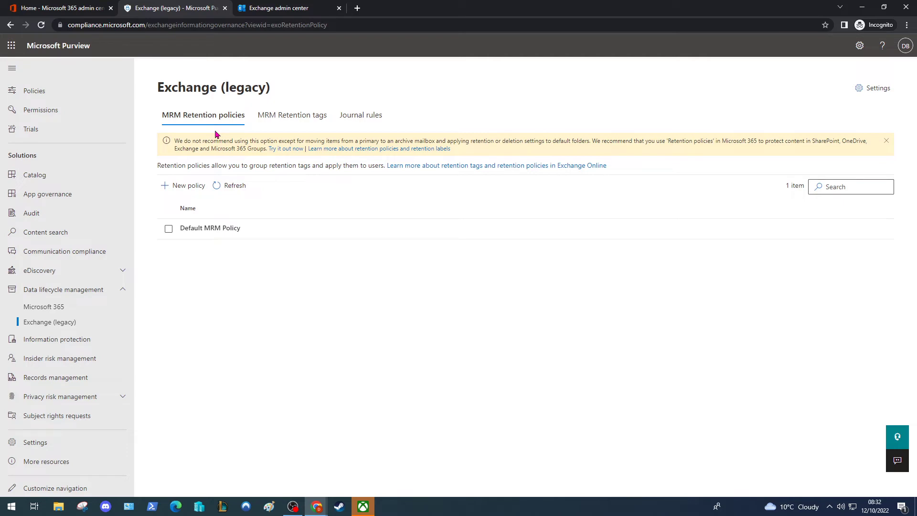
{"action": "left_click", "coordinate": [291, 115]}
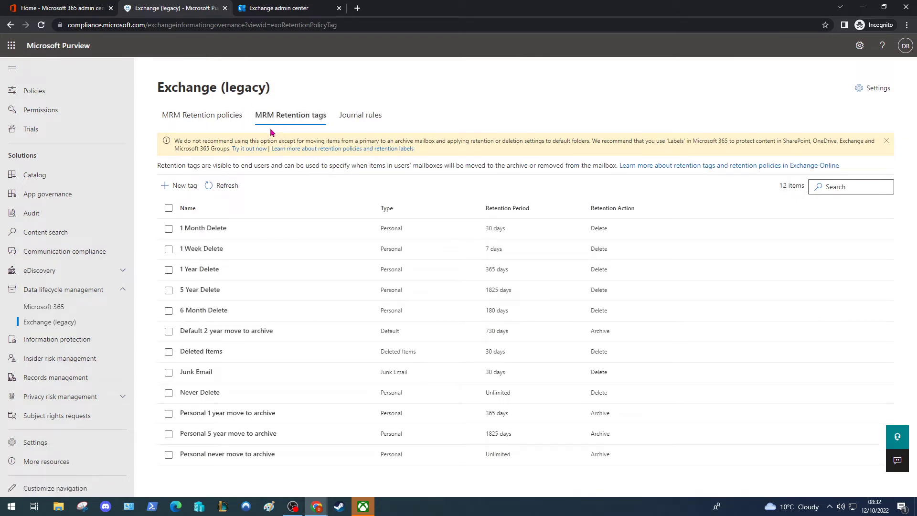
{"action": "mouse_move", "coordinate": [291, 114]}
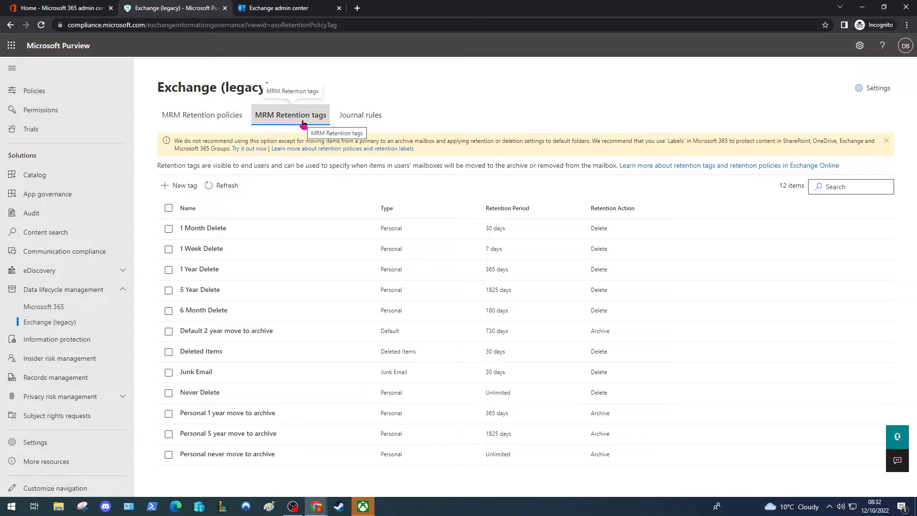
Step: Begin a new retention tag named '1 Year move to archive' with a short description and continue
{"action": "left_click", "coordinate": [184, 185]}
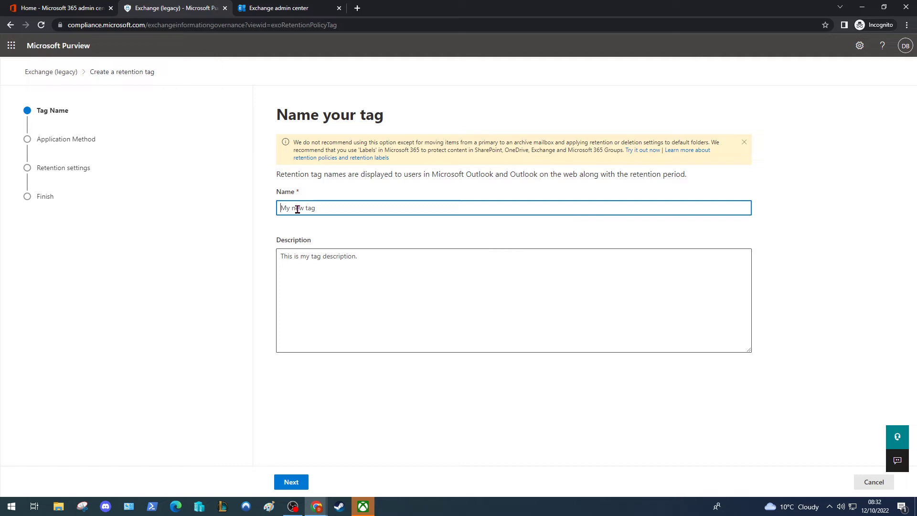
{"action": "type", "text": "1 Year move"}
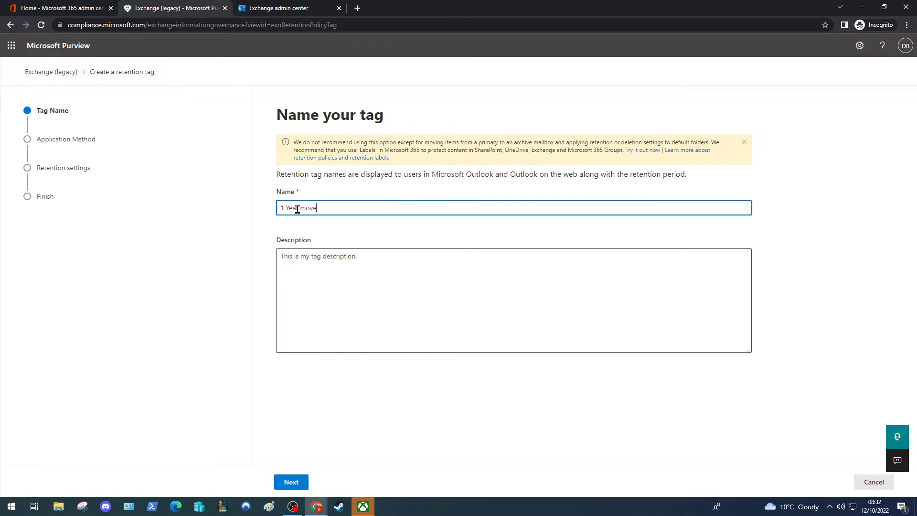
{"action": "type", "text": "to archive"}
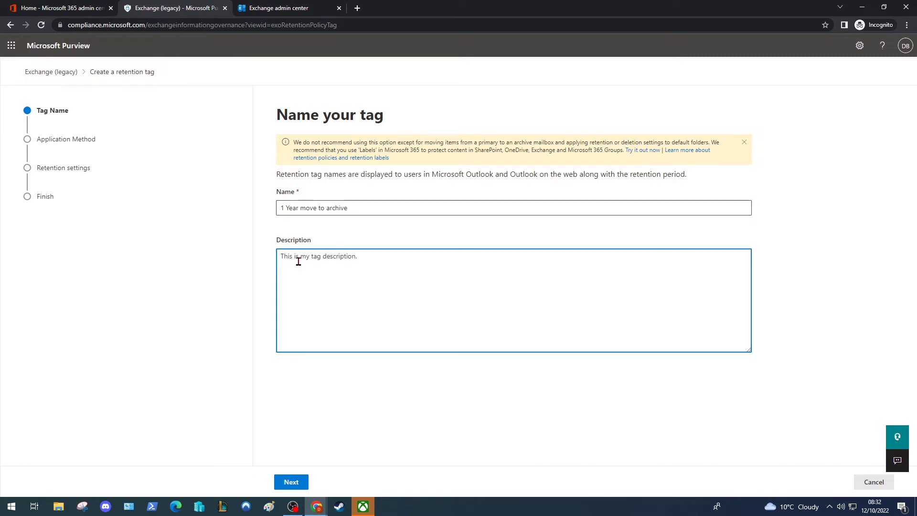
{"action": "type", "text": "Made by Daniel"}
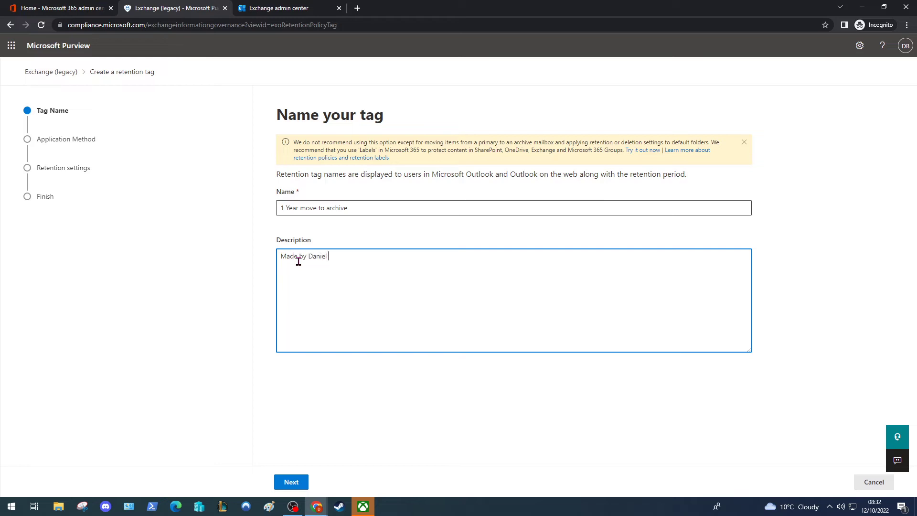
{"action": "left_click", "coordinate": [290, 481]}
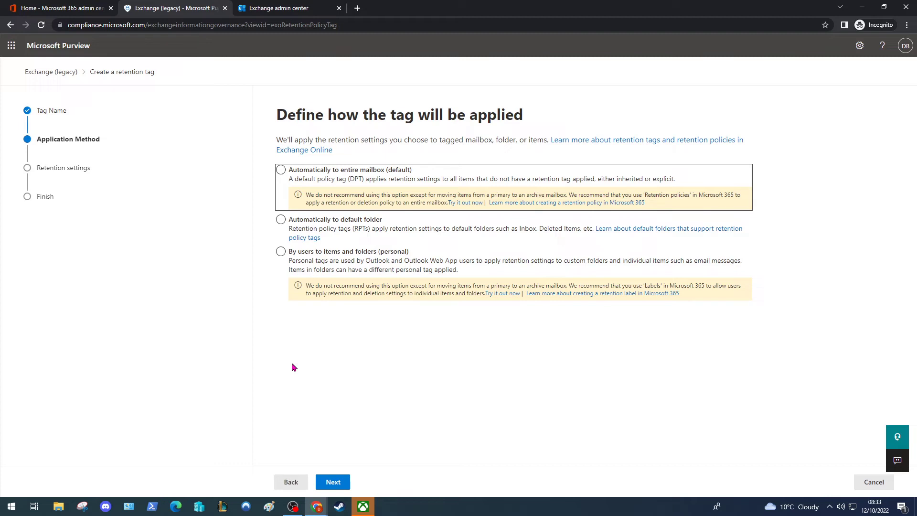
Step: Choose 'Automatically to entire mailbox (default)' for the tag and proceed to retention settings
{"action": "left_click", "coordinate": [281, 170]}
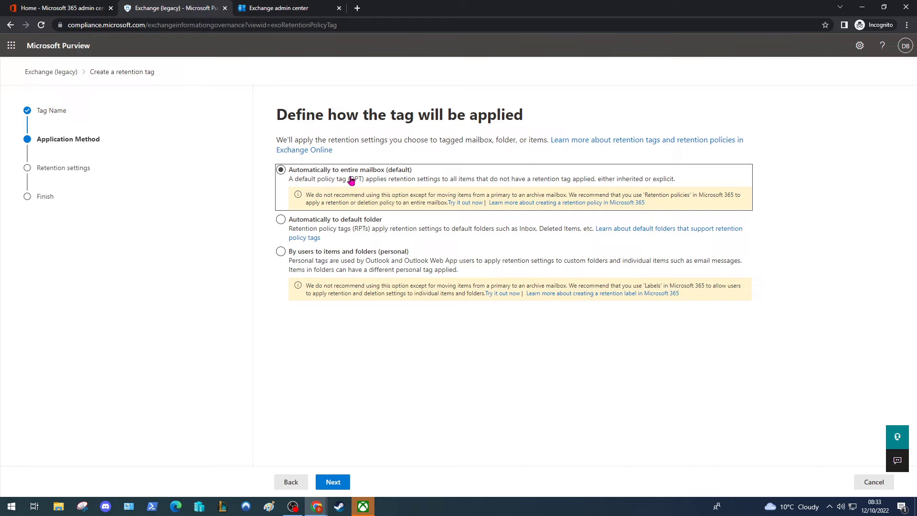
{"action": "left_click", "coordinate": [281, 220]}
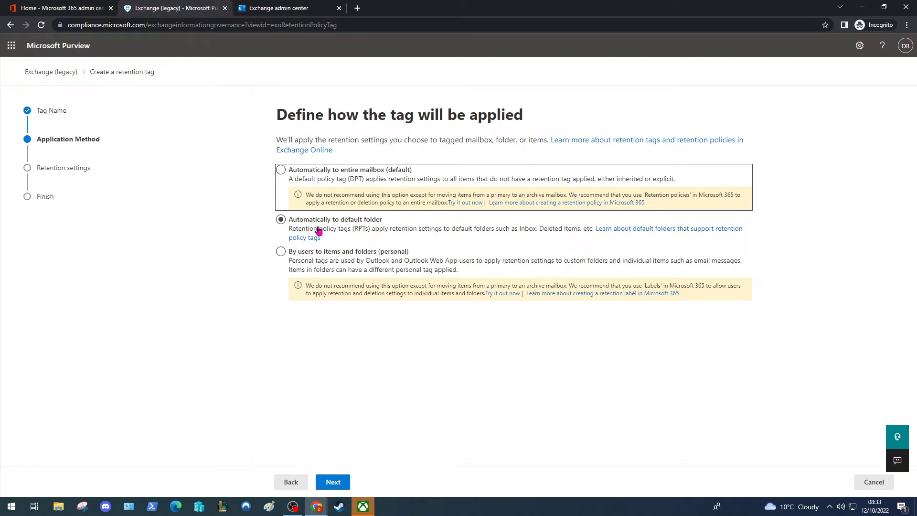
{"action": "left_click", "coordinate": [281, 251]}
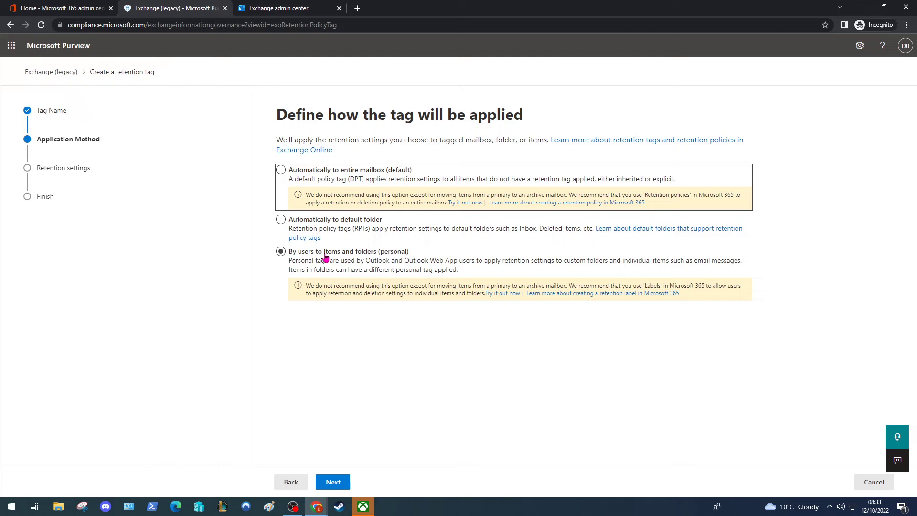
{"action": "left_click", "coordinate": [280, 170]}
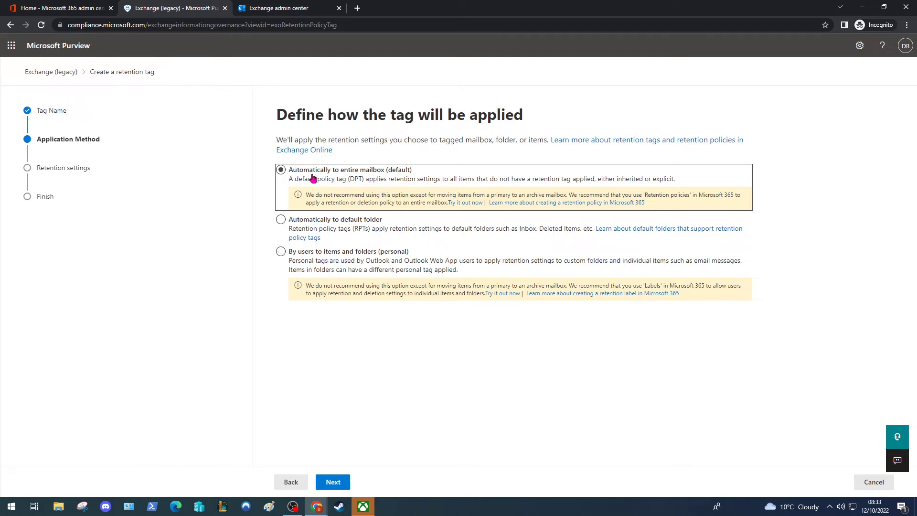
{"action": "left_click", "coordinate": [332, 481]}
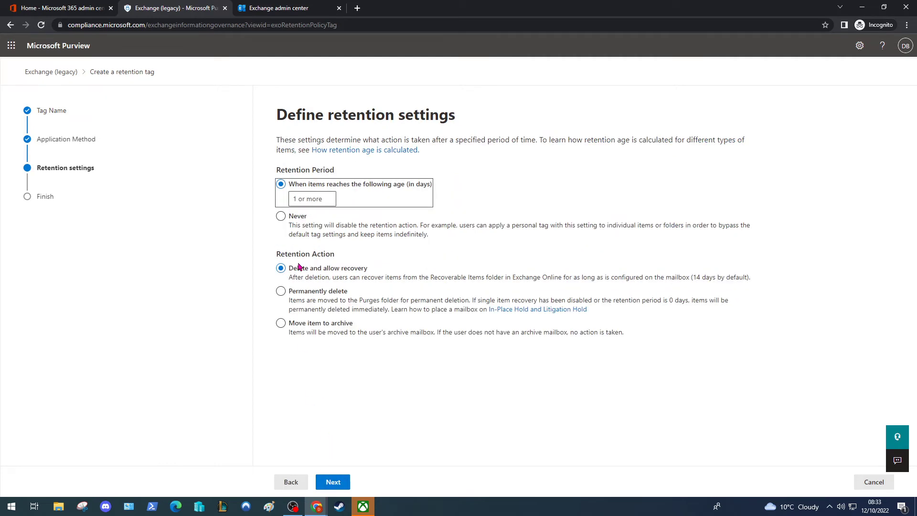
Step: Set the retention period to 365 days with the action 'Move item to archive'
{"action": "left_click", "coordinate": [311, 198]}
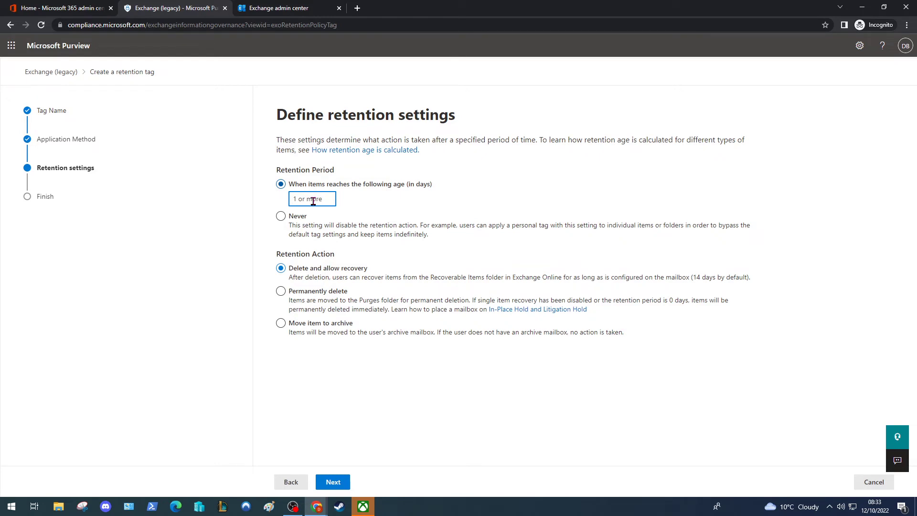
{"action": "type", "text": "365"}
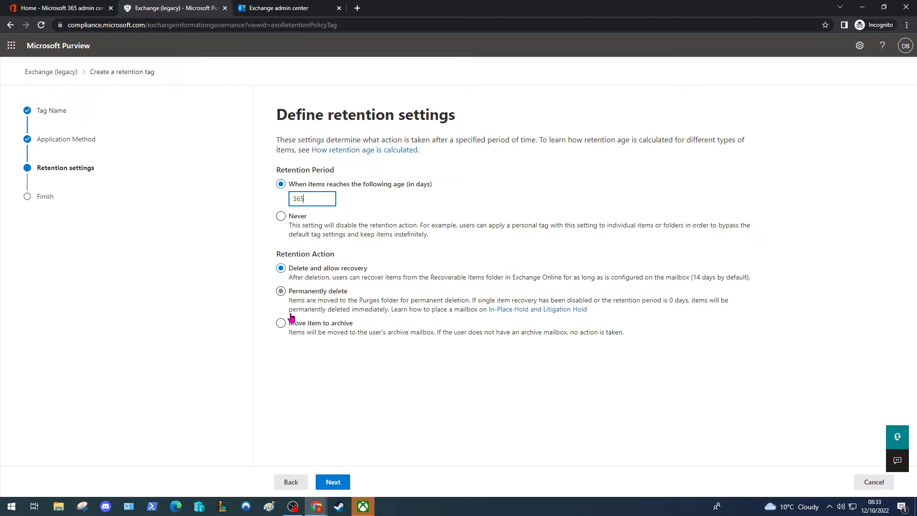
{"action": "left_click", "coordinate": [281, 323]}
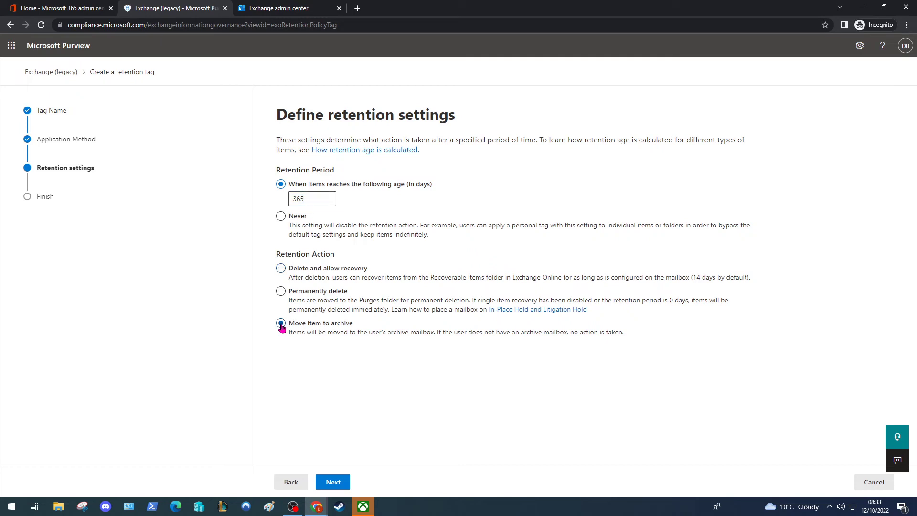
{"action": "left_click", "coordinate": [281, 325]}
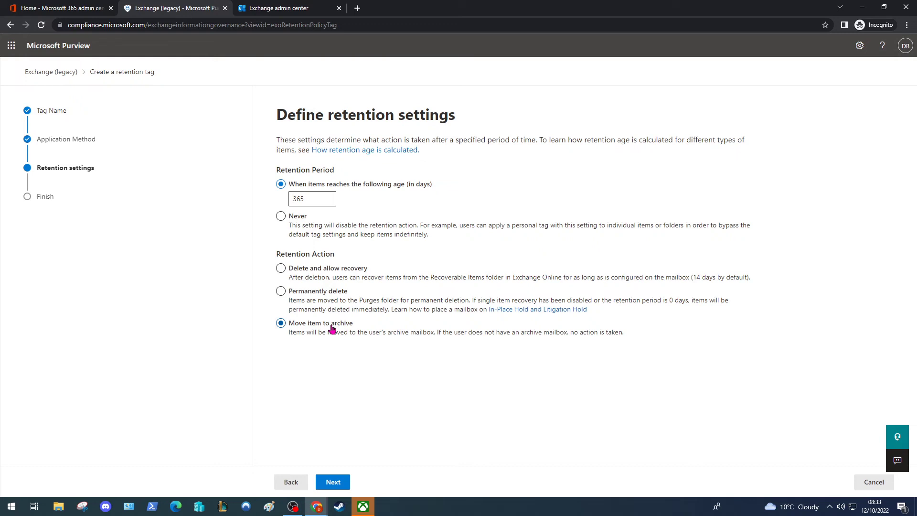
Step: Review, submit and finish the new tag, returning to the retention tags list
{"action": "left_click", "coordinate": [332, 481]}
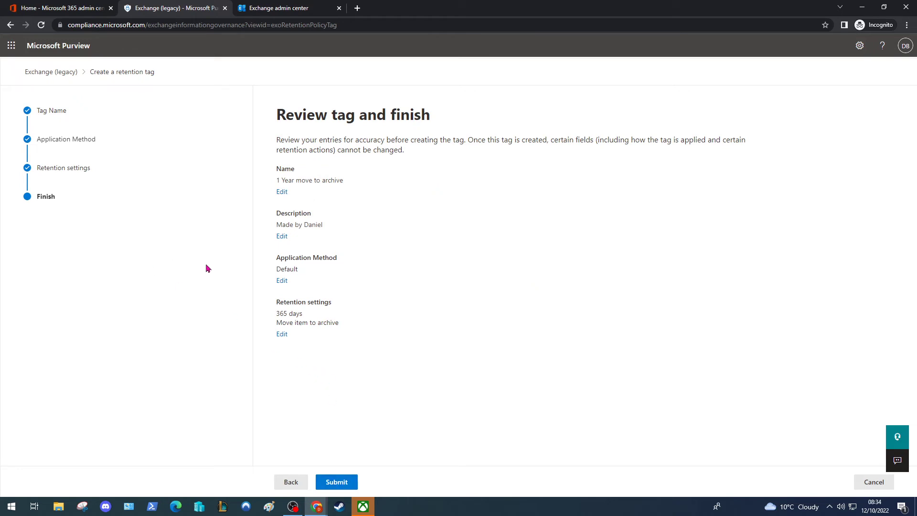
{"action": "left_click", "coordinate": [335, 481]}
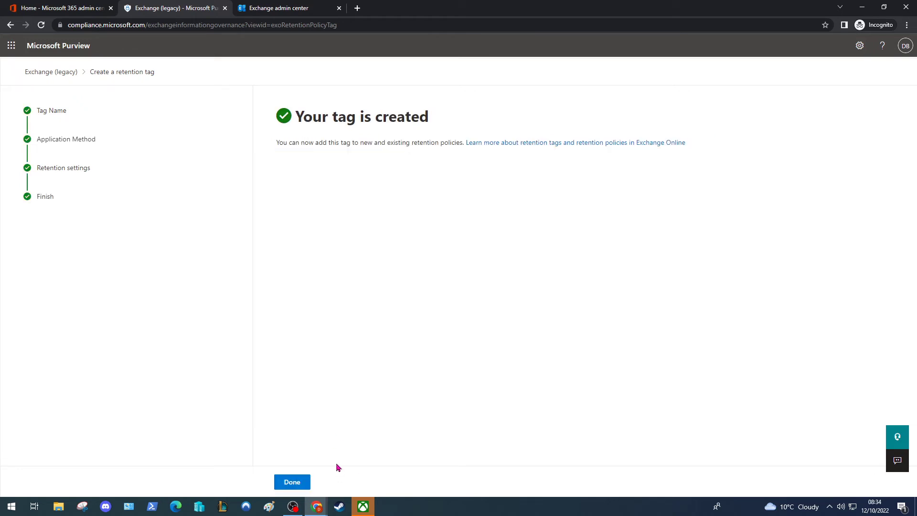
{"action": "left_click", "coordinate": [292, 481]}
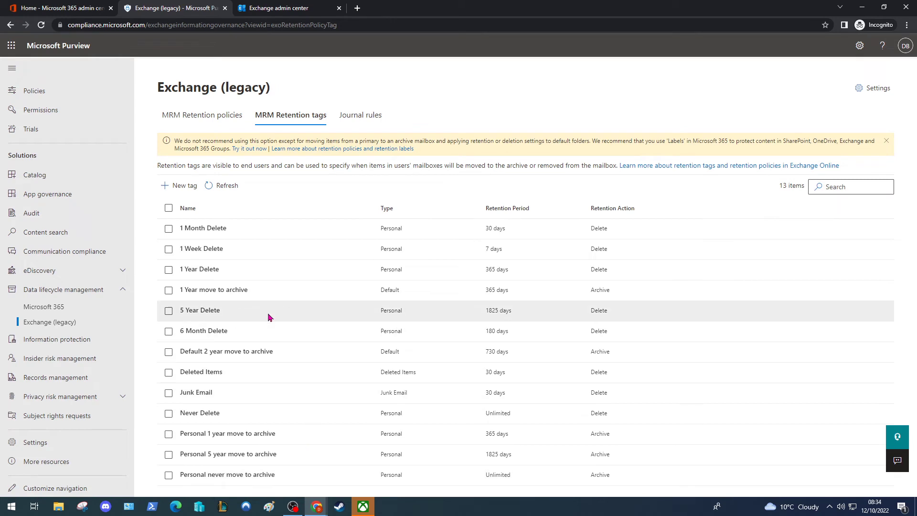
Step: Start a new MRM retention policy named '1 Year move to archive'
{"action": "left_click", "coordinate": [169, 290]}
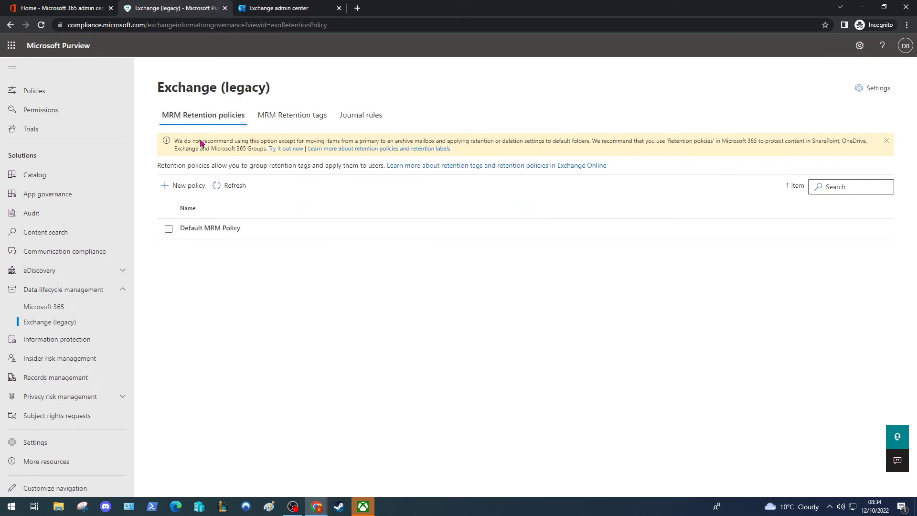
{"action": "left_click", "coordinate": [187, 185]}
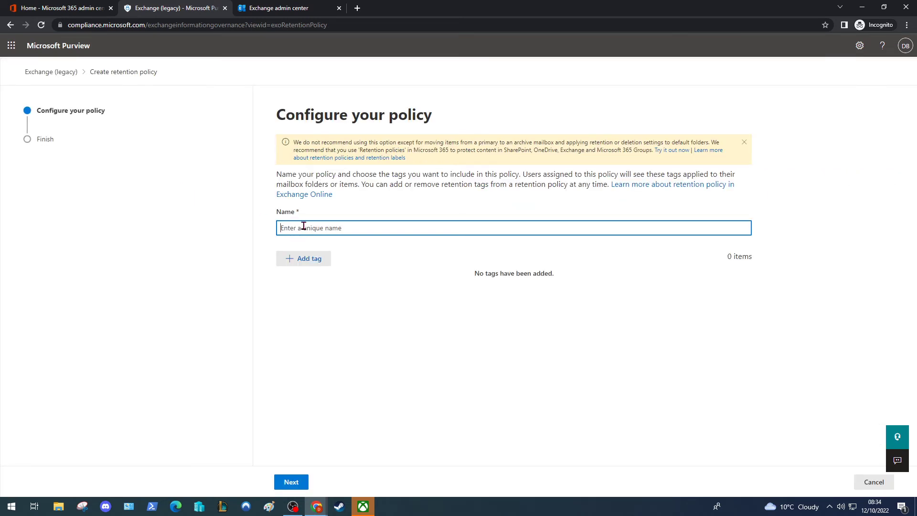
{"action": "type", "text": "1 Year move to ac"}
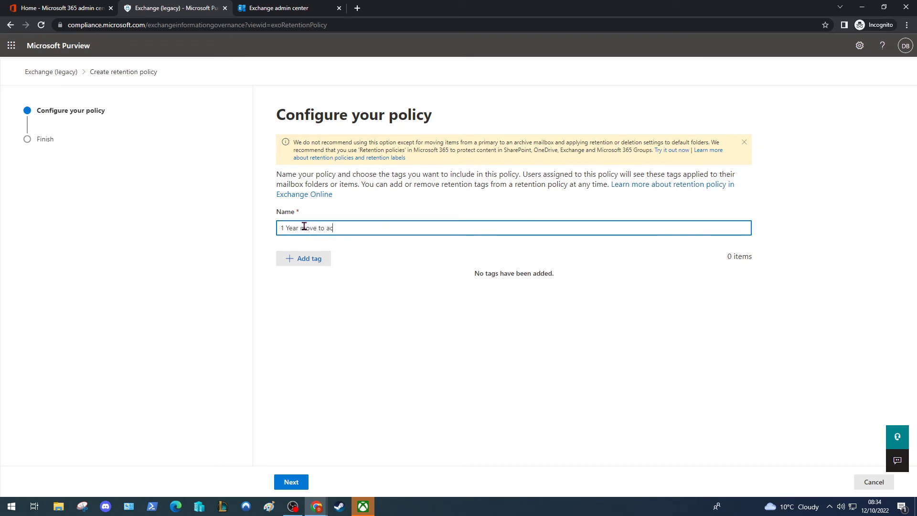
{"action": "type", "text": "rch"}
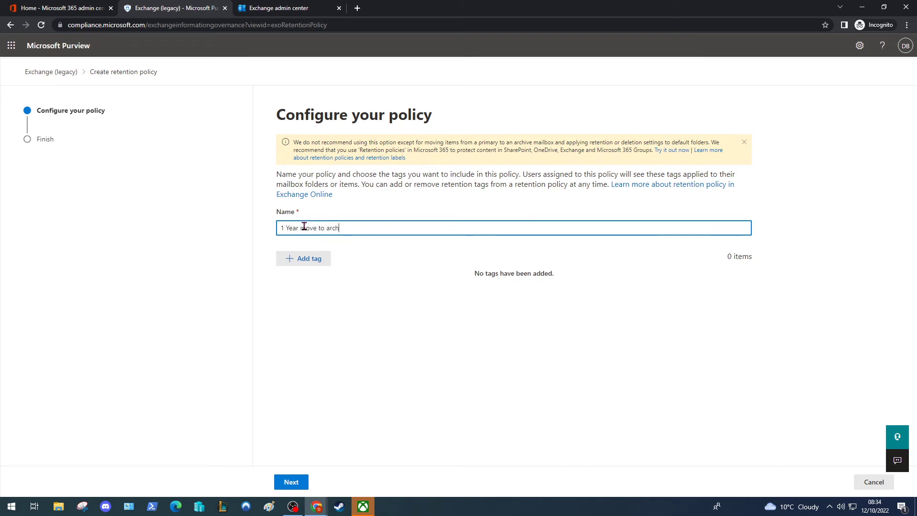
Step: Add the '1 Year move to archive' tag to the policy, submit it and finish
{"action": "left_click", "coordinate": [304, 259]}
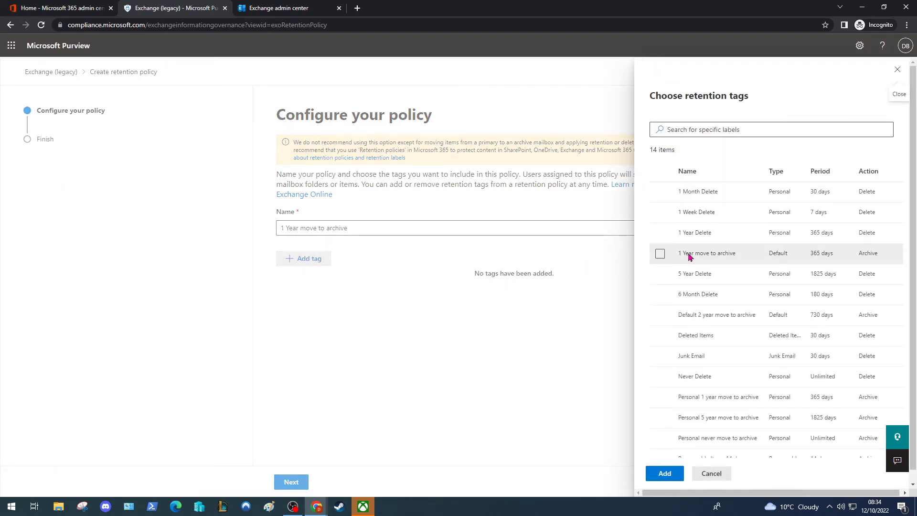
{"action": "left_click", "coordinate": [663, 473]}
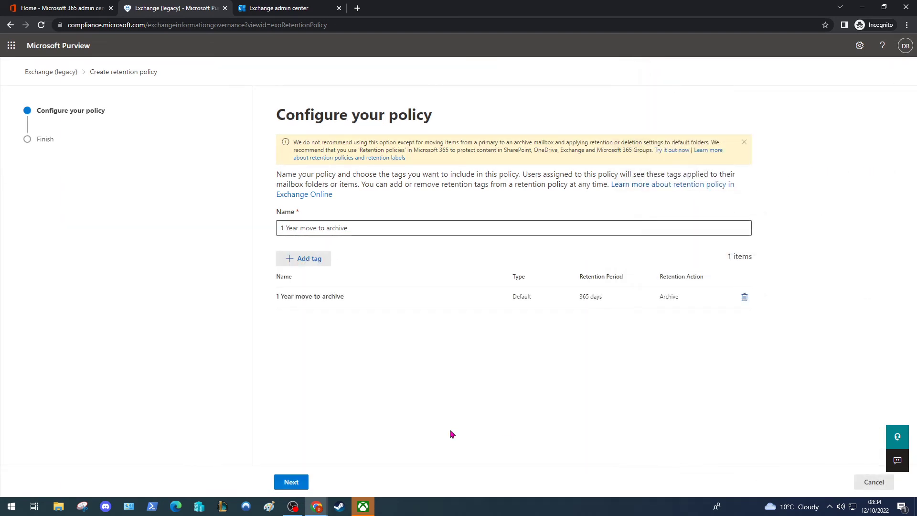
{"action": "left_click", "coordinate": [290, 481]}
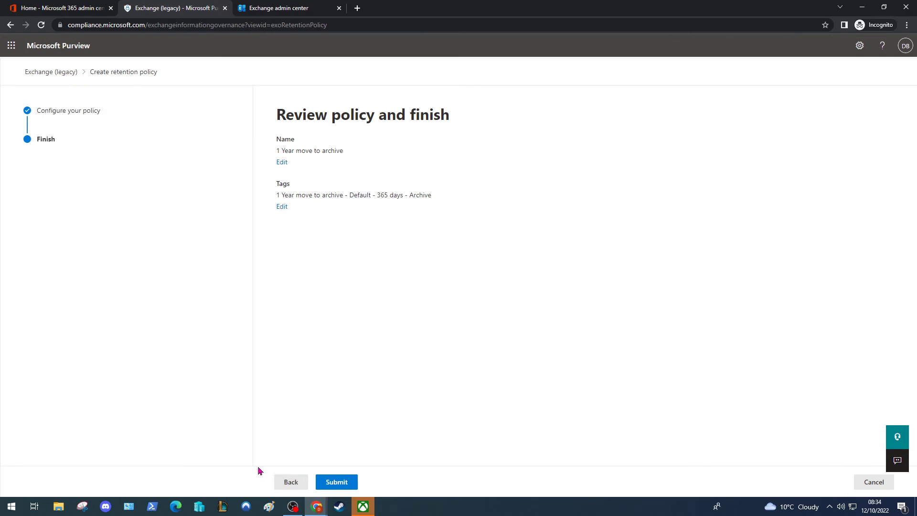
{"action": "left_click", "coordinate": [336, 481]}
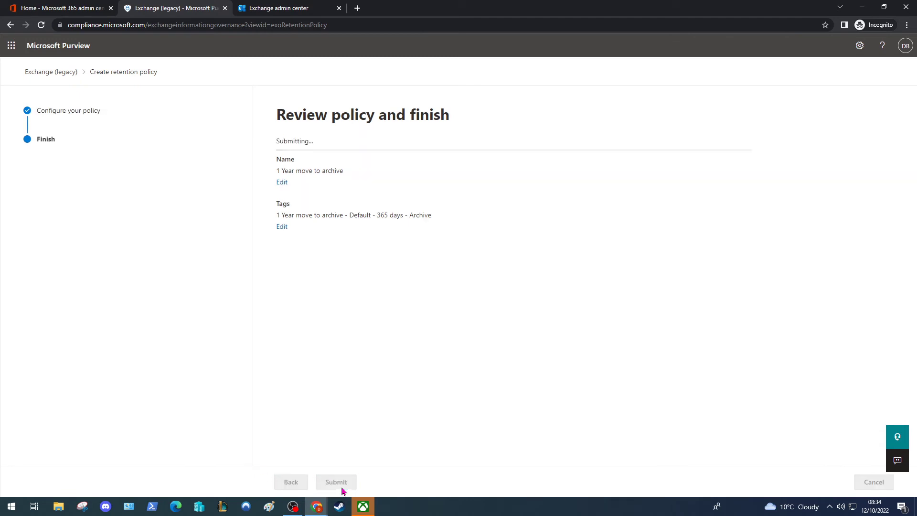
{"action": "left_click", "coordinate": [336, 482]}
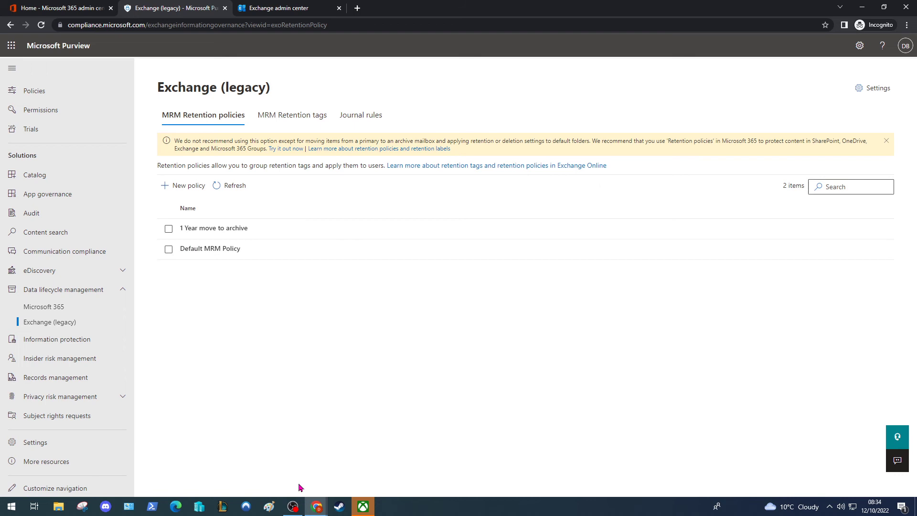
{"action": "mouse_move", "coordinate": [291, 478]}
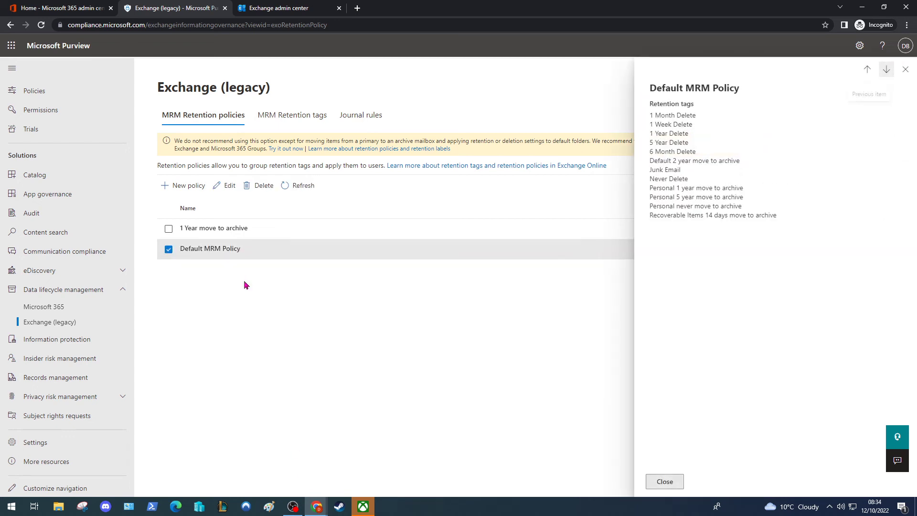
{"action": "double_click", "coordinate": [682, 160]}
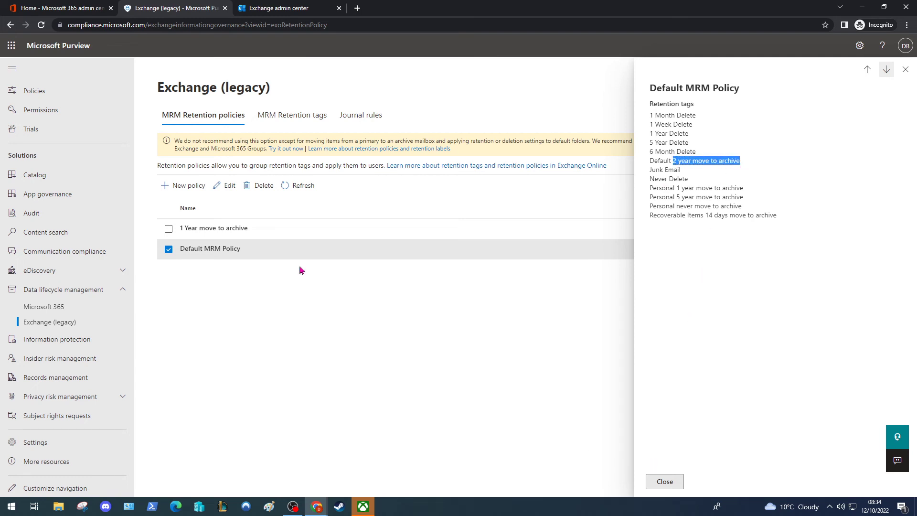
{"action": "left_click", "coordinate": [215, 228]}
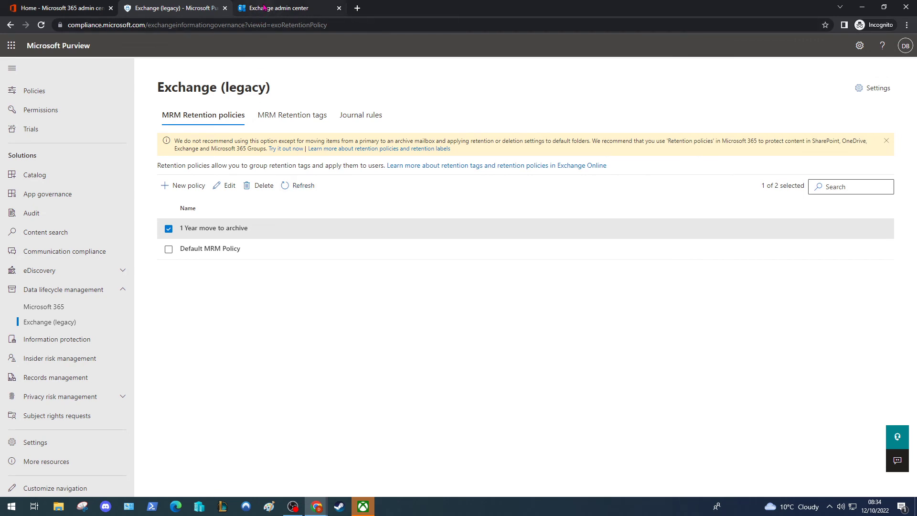
{"action": "mouse_move", "coordinate": [262, 242]}
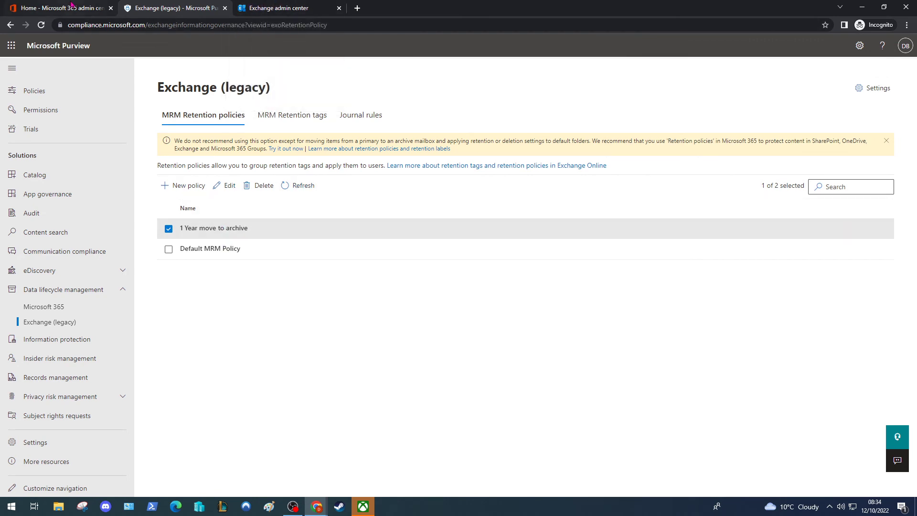
Step: Return to Microsoft 365 admin center and reopen the Exchange admin center mailboxes page
{"action": "left_click", "coordinate": [58, 7]}
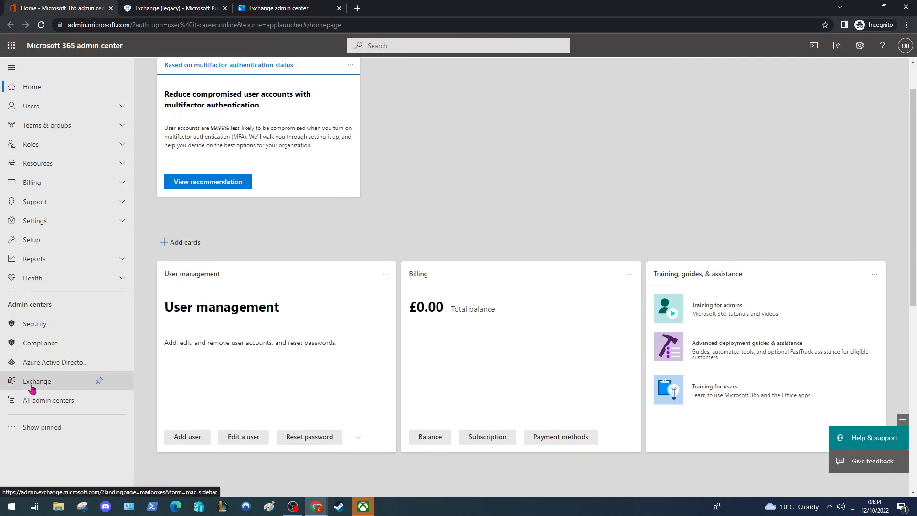
{"action": "left_click", "coordinate": [36, 381]}
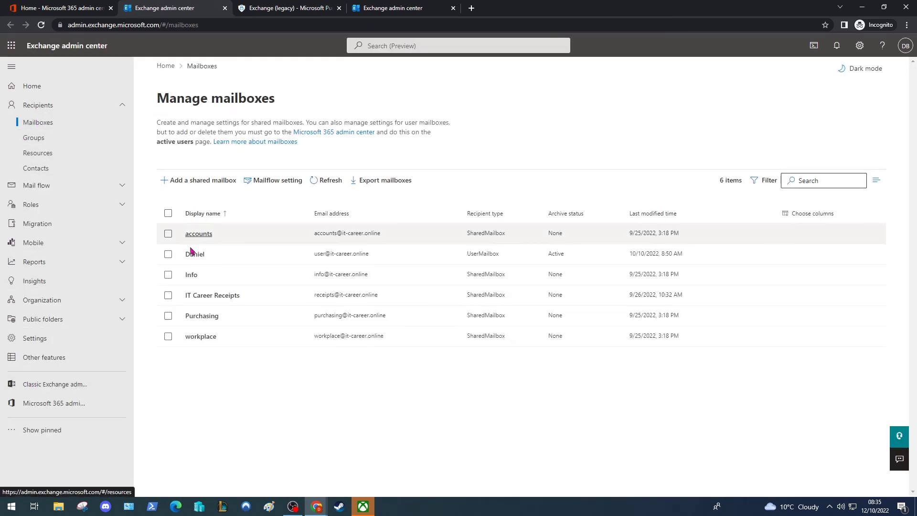
Step: Open Daniel's mailbox details and start managing its mailbox policies
{"action": "left_click", "coordinate": [194, 253]}
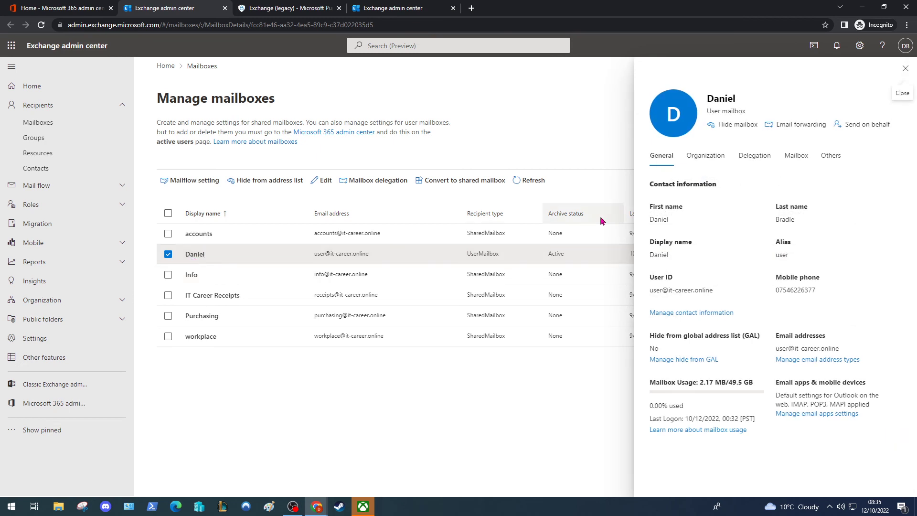
{"action": "left_click", "coordinate": [796, 154]}
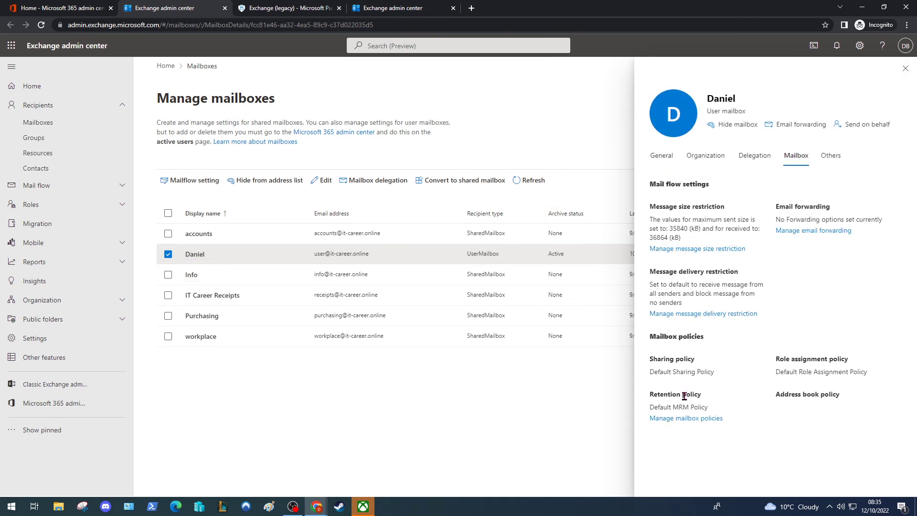
{"action": "mouse_move", "coordinate": [686, 417]}
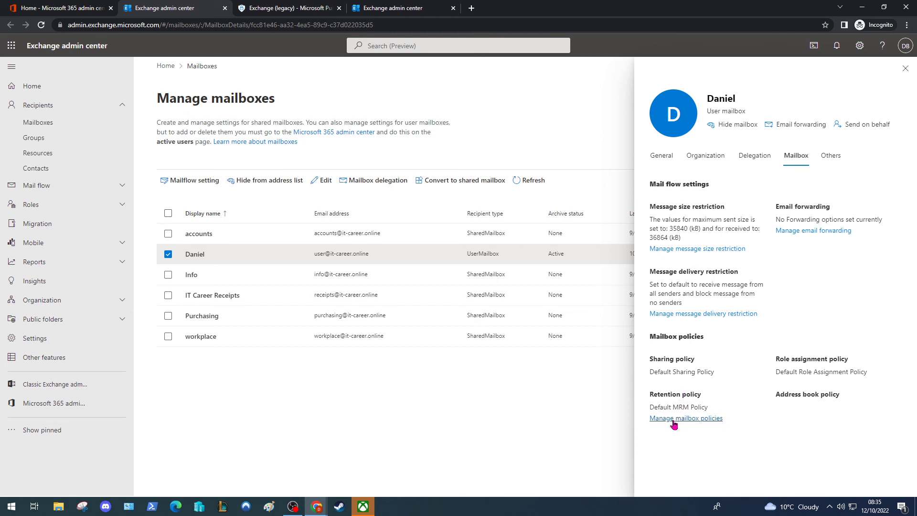
{"action": "left_click", "coordinate": [685, 418]}
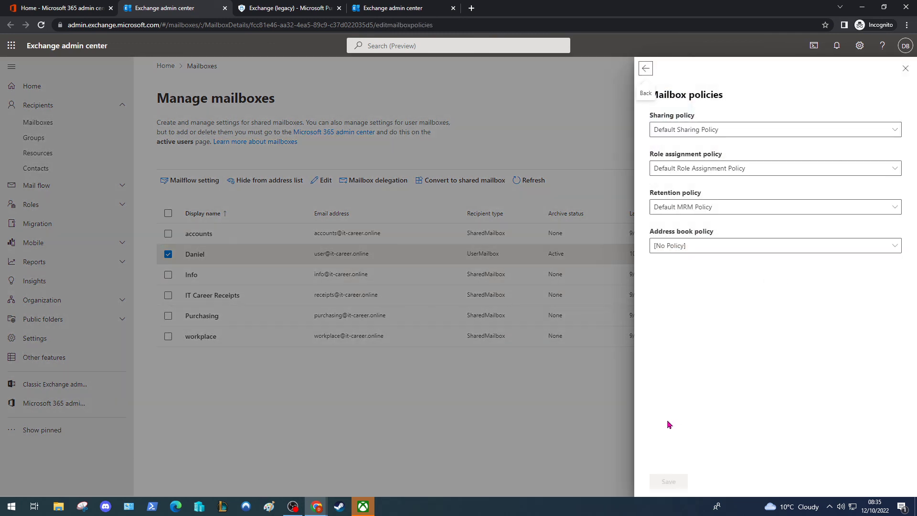
Step: Set the retention policy to '1 Year move to archive', save and close the mailbox pane
{"action": "left_click", "coordinate": [771, 206]}
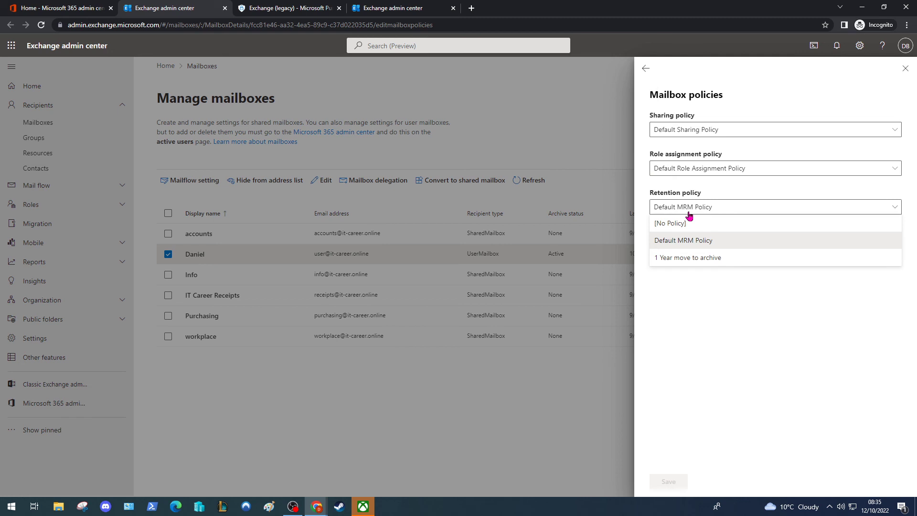
{"action": "left_click", "coordinate": [687, 257]}
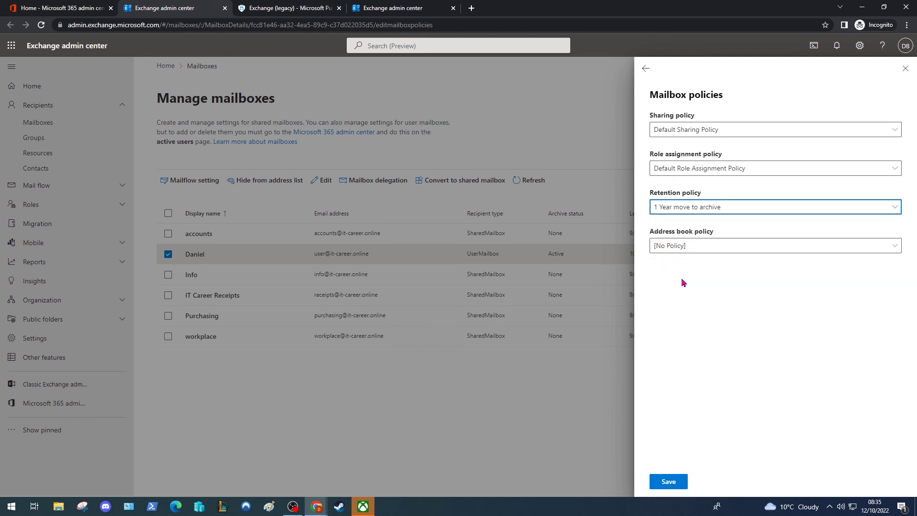
{"action": "left_click", "coordinate": [668, 480]}
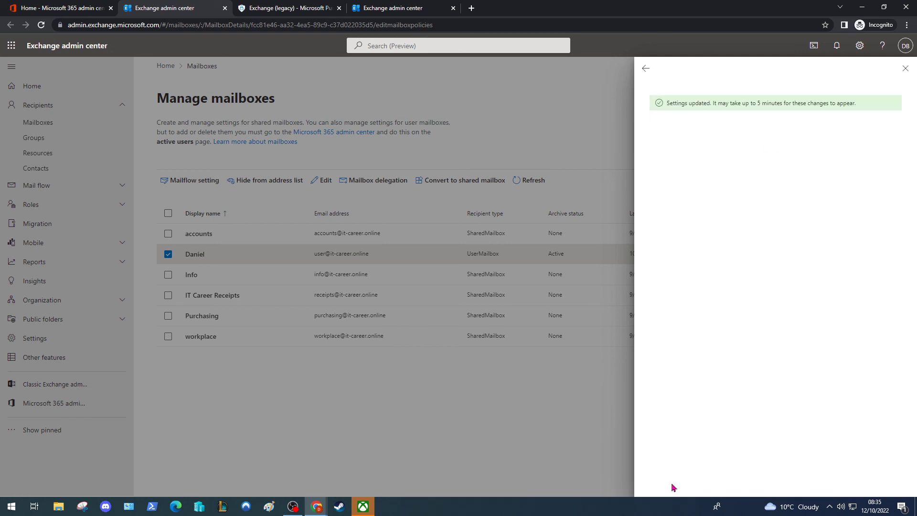
{"action": "mouse_move", "coordinate": [837, 74]}
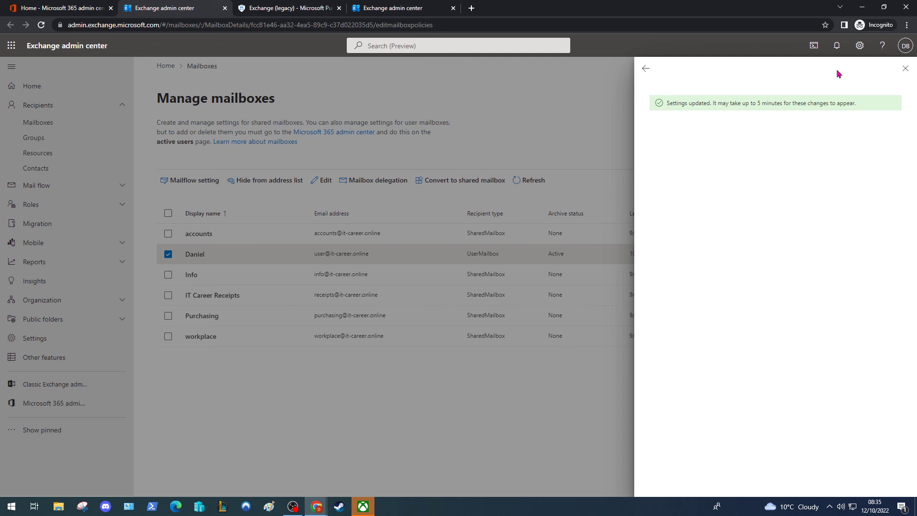
{"action": "left_click", "coordinate": [905, 68]}
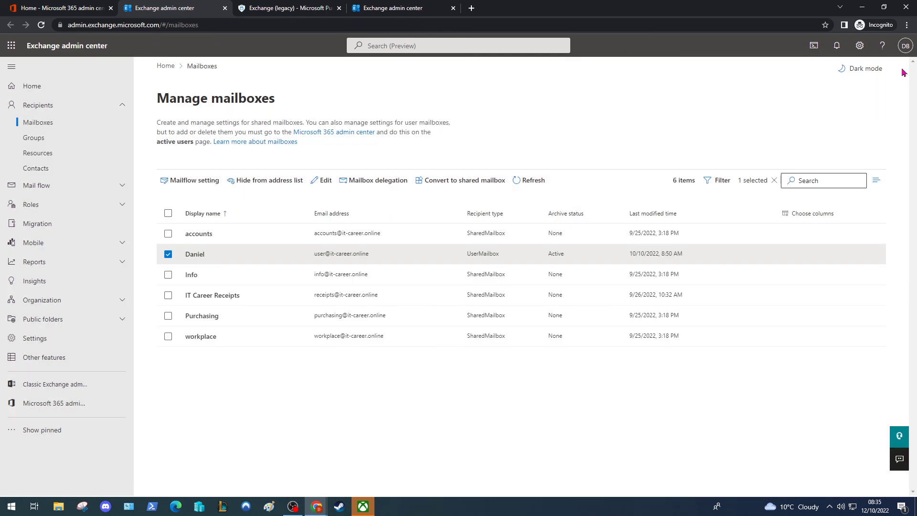